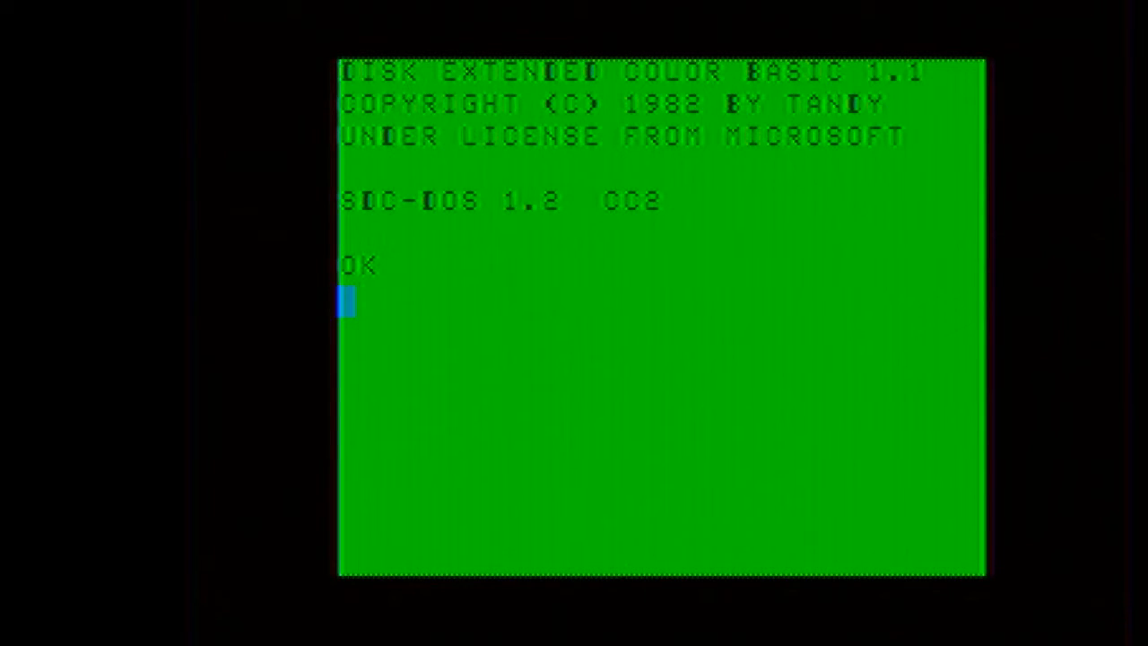
List the SD card directory with DIR -, which returns no files
{"action": "type", "text": "DIR"}
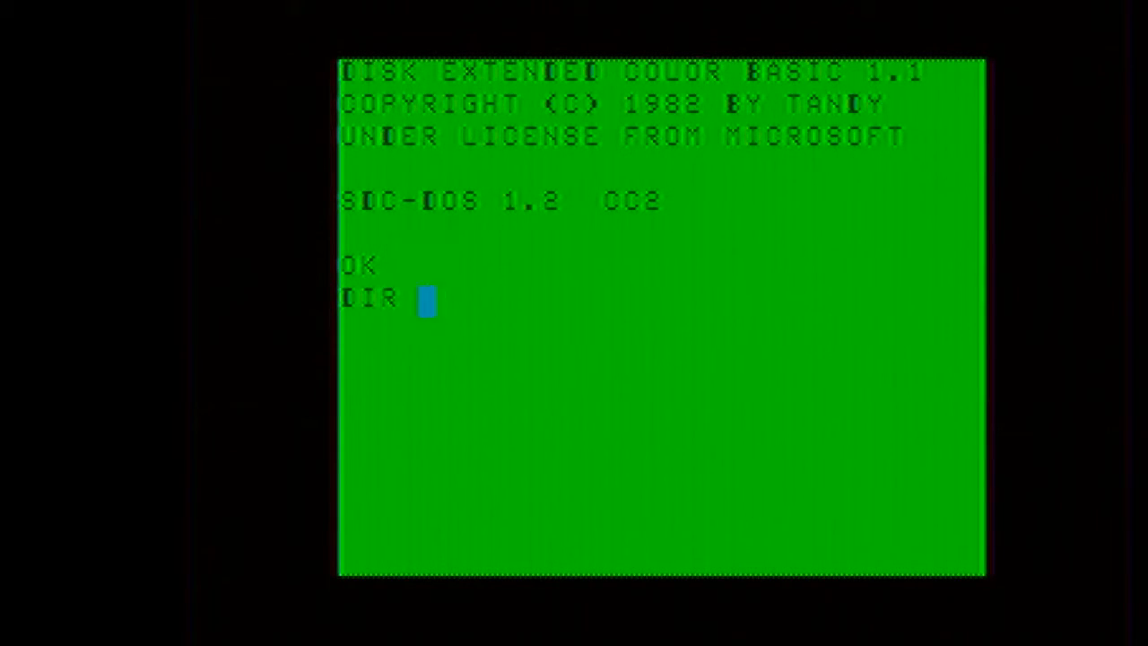
{"action": "type", "text": "-"}
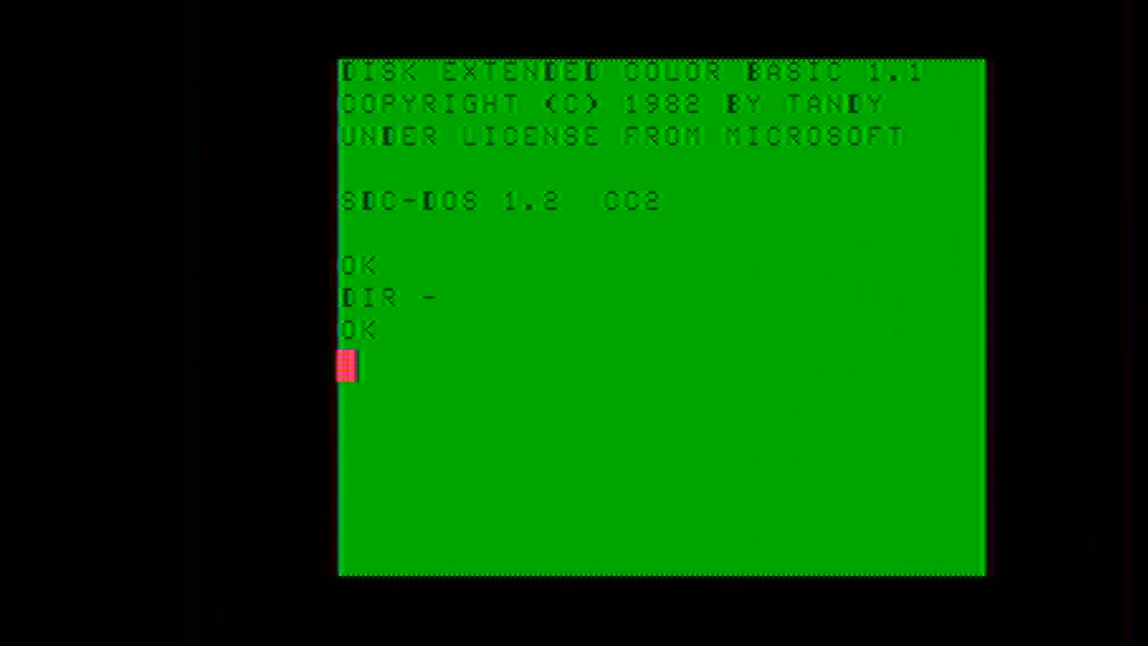
Enter DRIVE 0,"TEST1.DSK",NEW to create and mount a new image in drive 0
{"action": "type", "text": "DRIVE"}
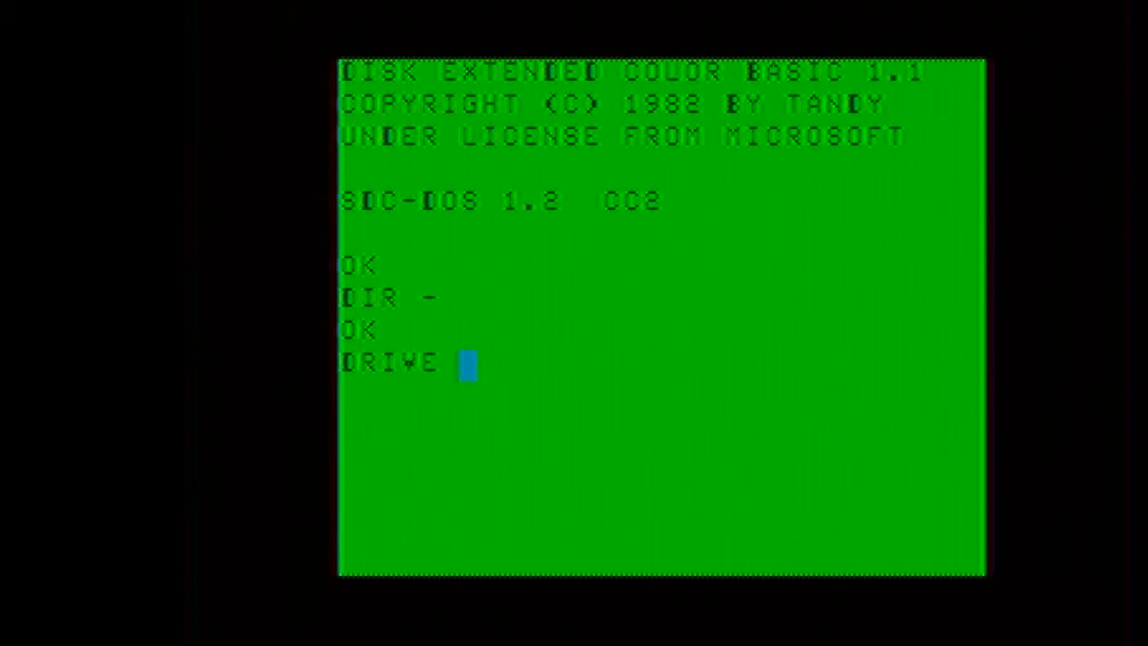
{"action": "type", "text": "0,"}
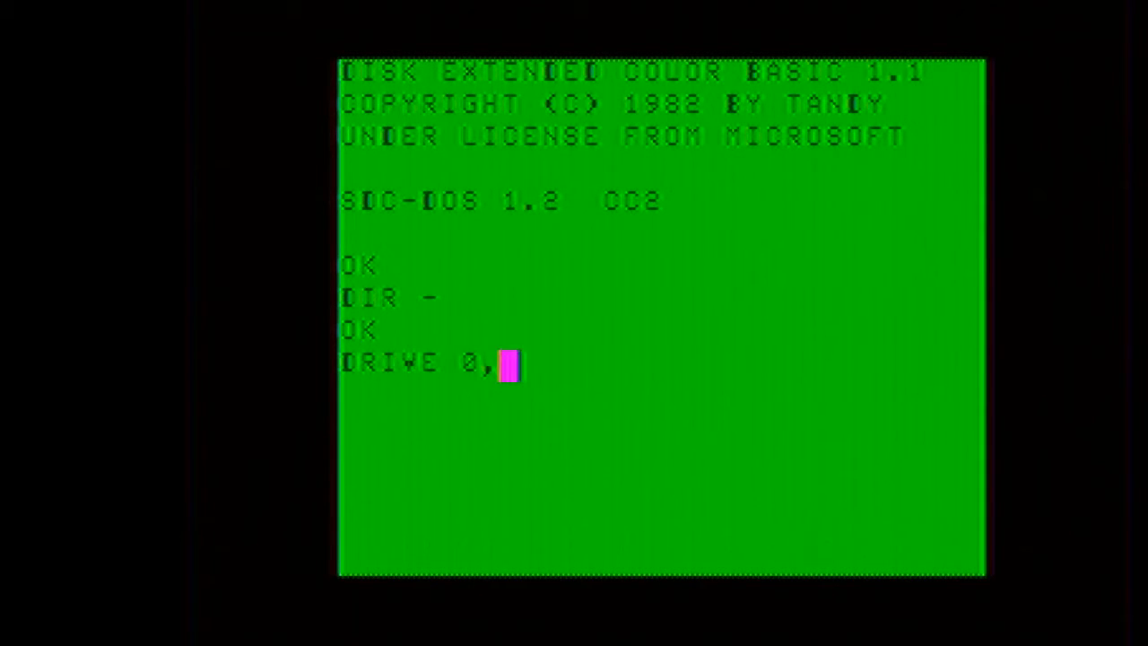
{"action": "type", "text": "\""}
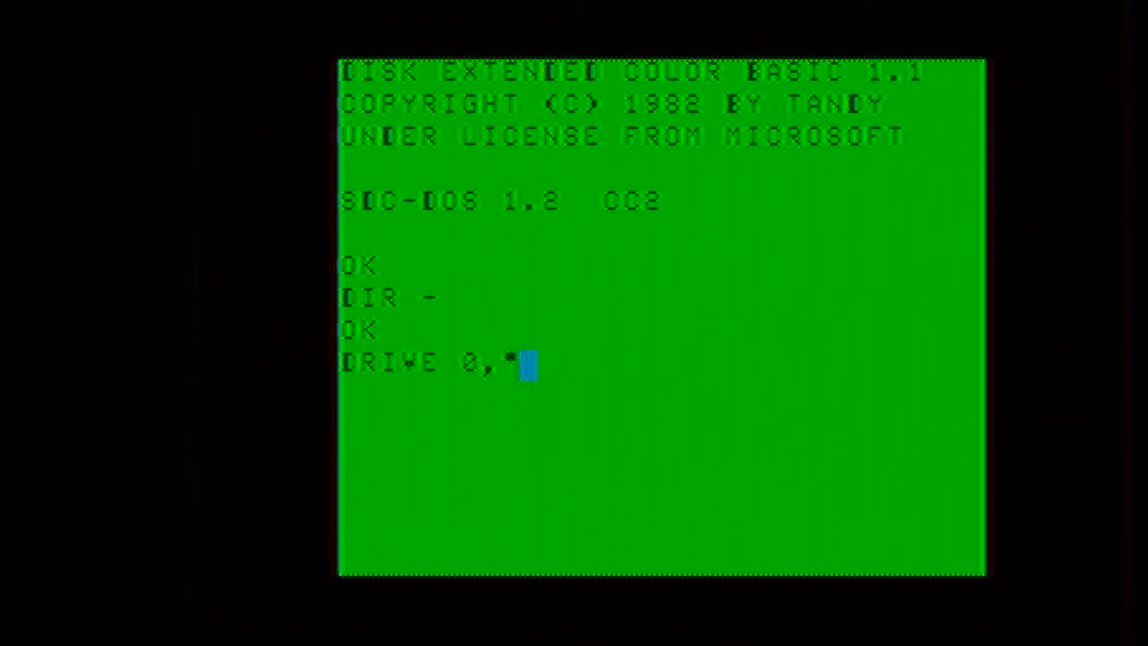
{"action": "type", "text": "TEST1"}
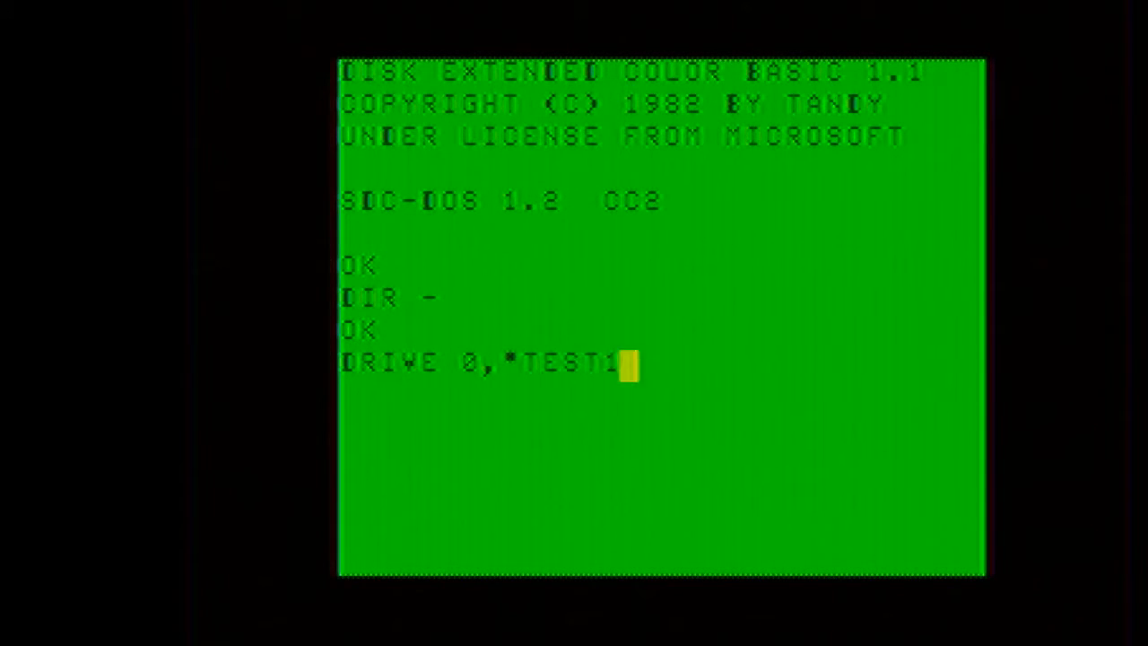
{"action": "type", "text": ".DSK*"}
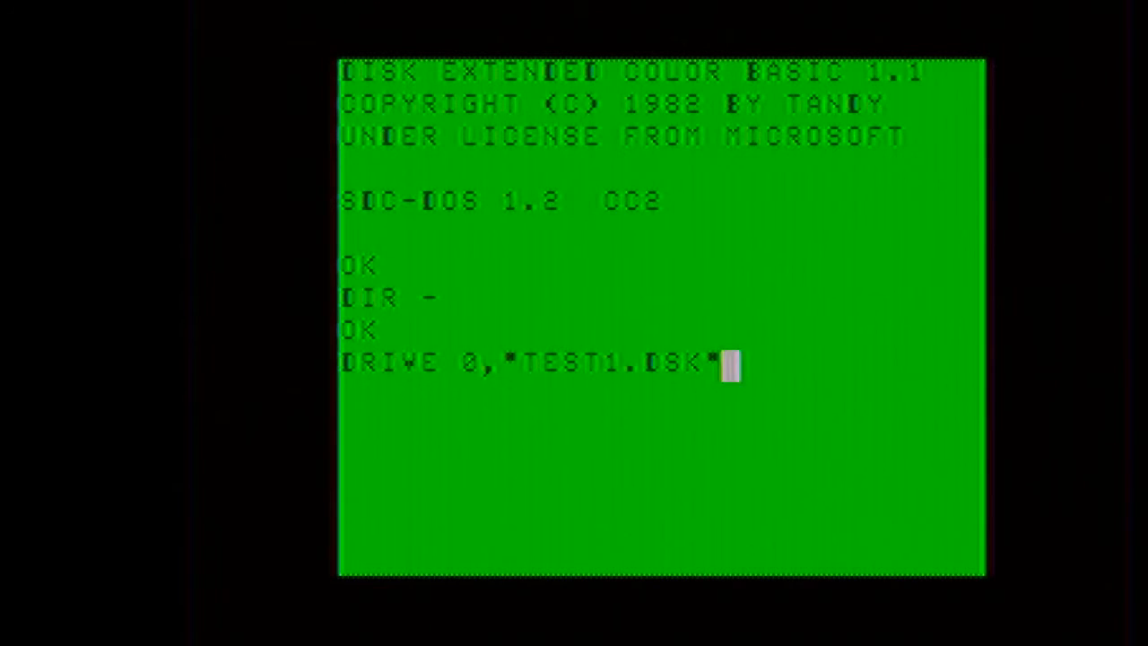
{"action": "type", "text": ",N"}
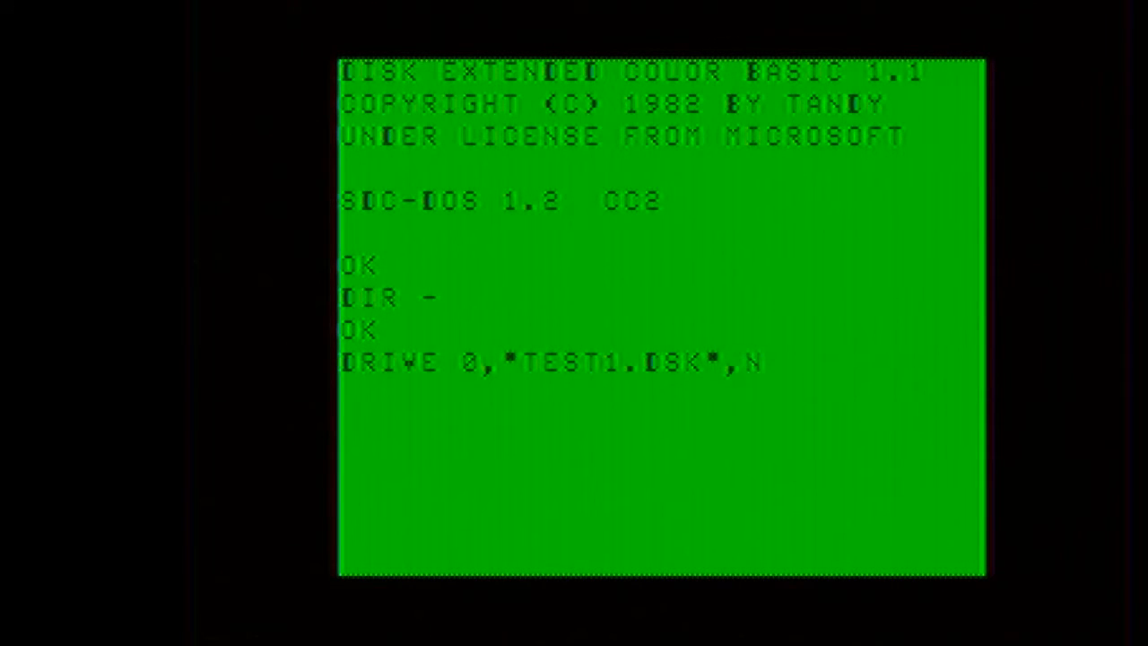
{"action": "type", "text": "EW+"}
{"action": "type", "text": "DIR"}
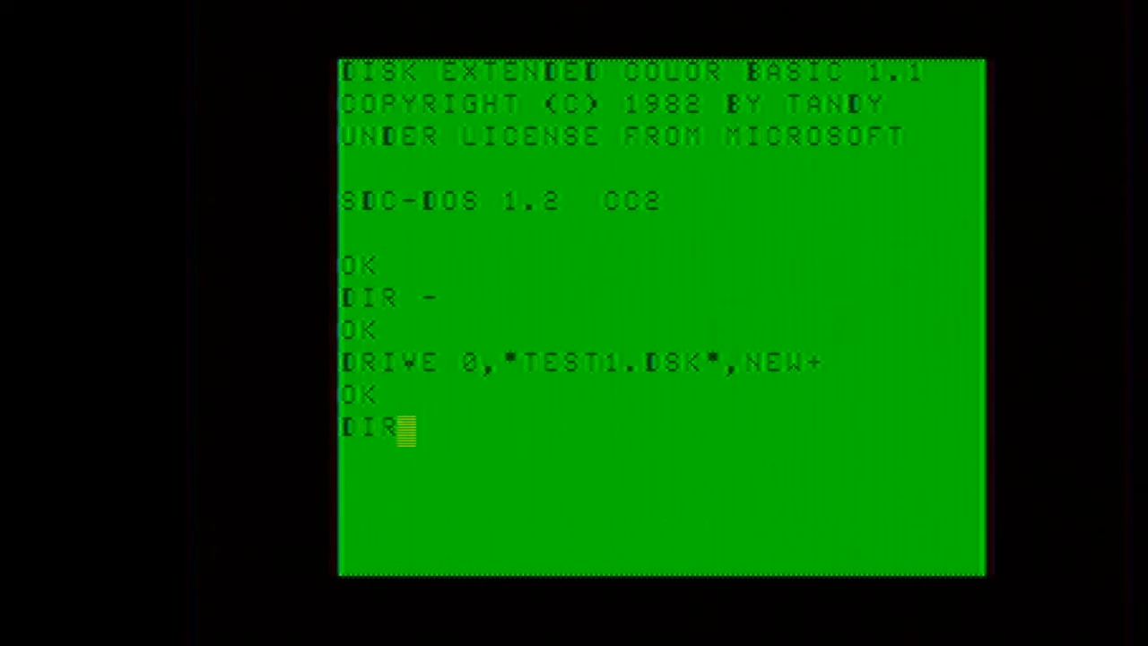
Run DIR - again to show the new TEST1.DSK image on the SD card
{"action": "type", "text": "-"}
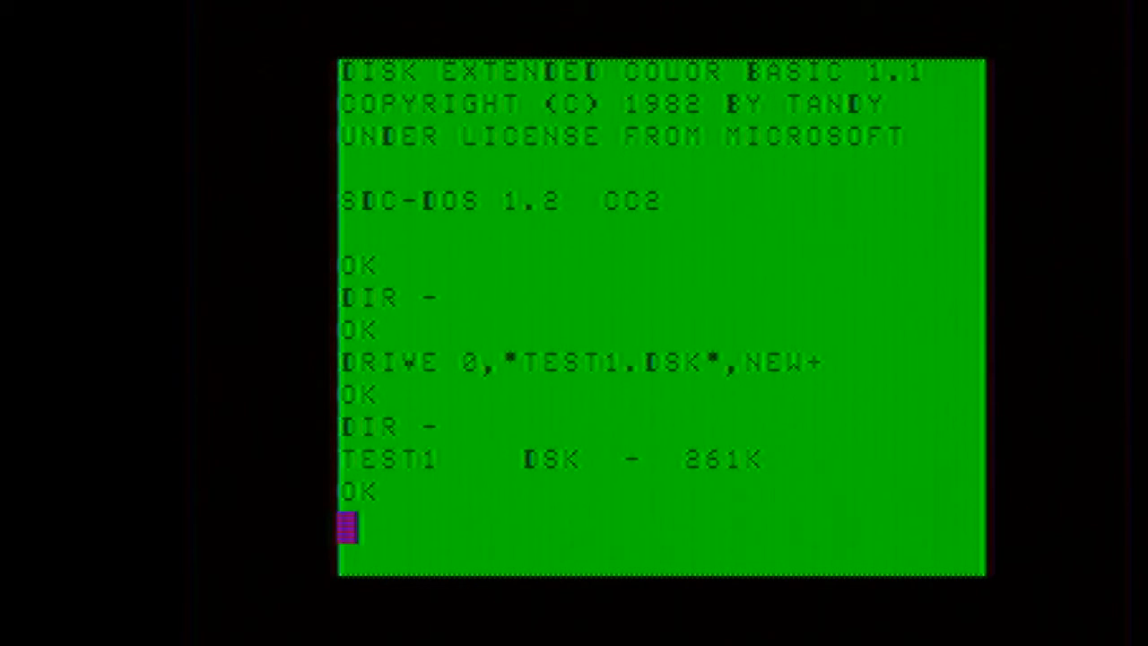
Format the mounted image with DSKINI 0, then verify DIR shows no files
{"action": "type", "text": "DS"}
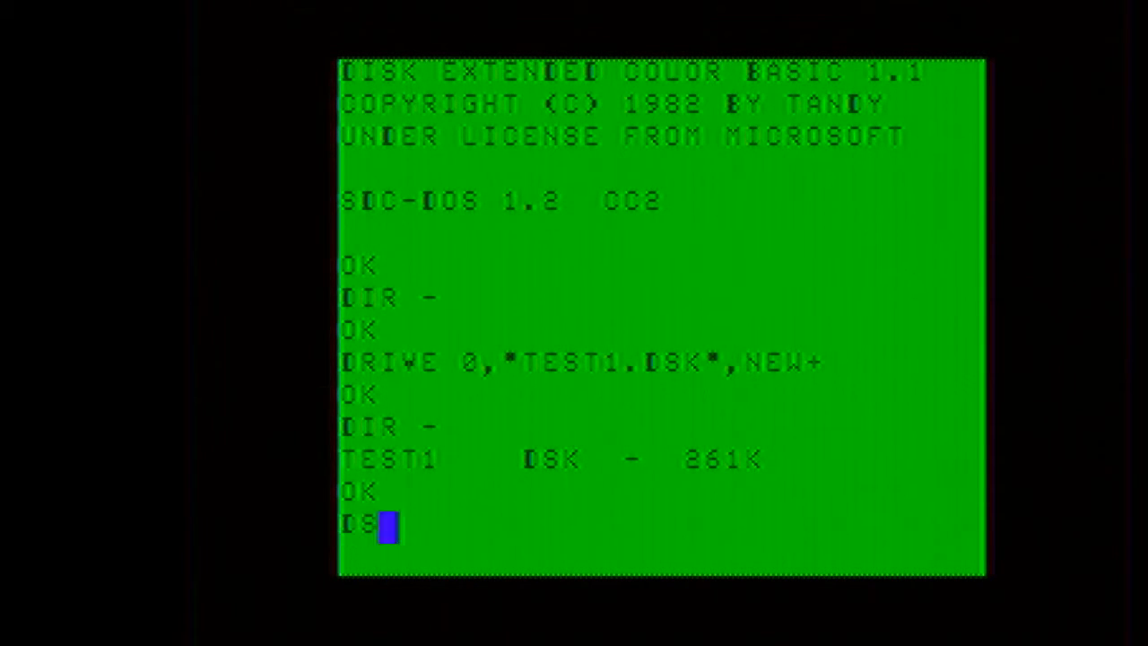
{"action": "type", "text": "KINI 0"}
{"action": "type", "text": "DIR"}
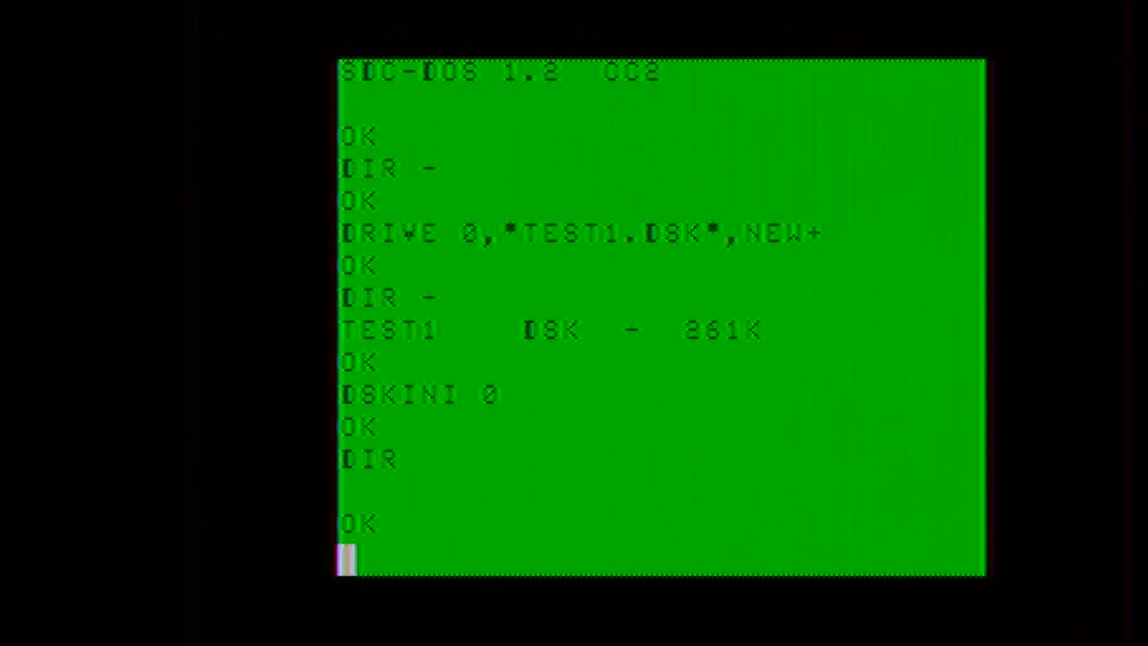
Check DRIVE shows TEST1.DSK, enter the HELLO WORLD program through 40 END, save as TEST.BAS
{"action": "type", "text": "DRIVE"}
{"action": "type", "text": "30 PRINT \"HELLO WORL"}
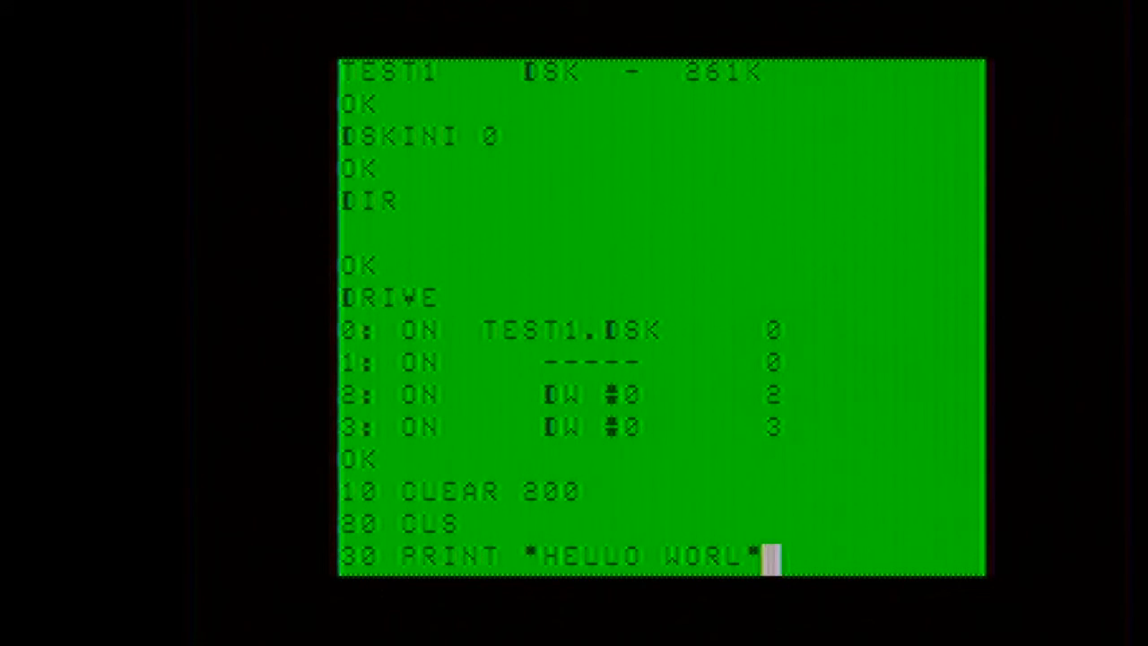
{"action": "type", "text": "40 END"}
{"action": "type", "text": "DIR"}
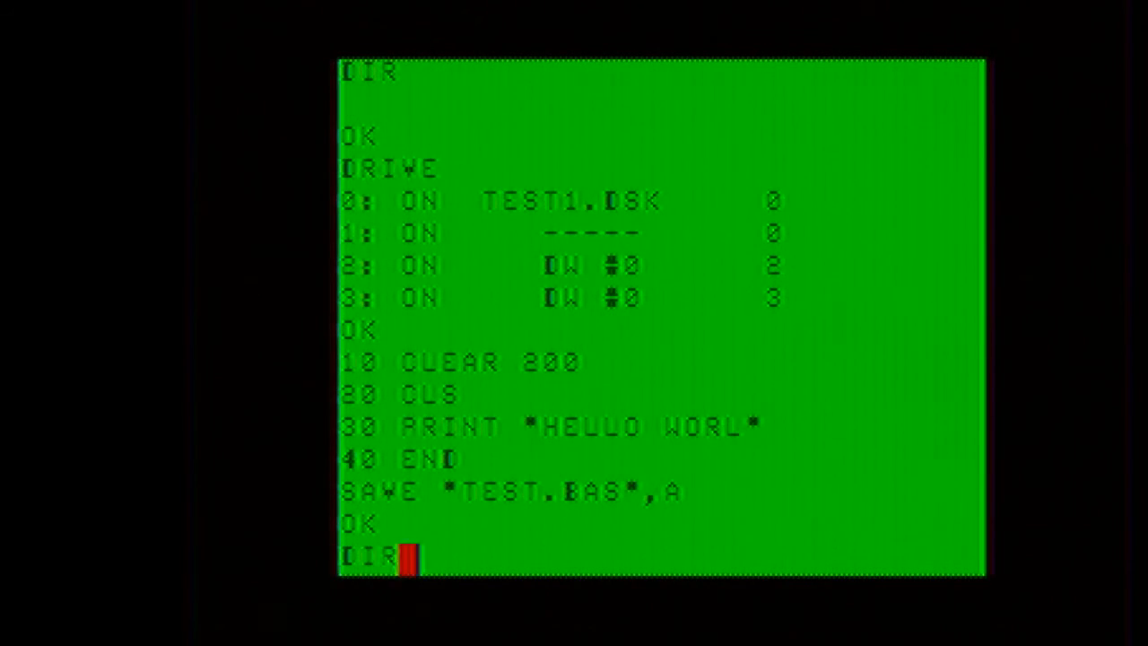
Run DIR on the mounted disk before power-cycling the CoCo to its startup banner
{"action": "key", "text": "Return"}
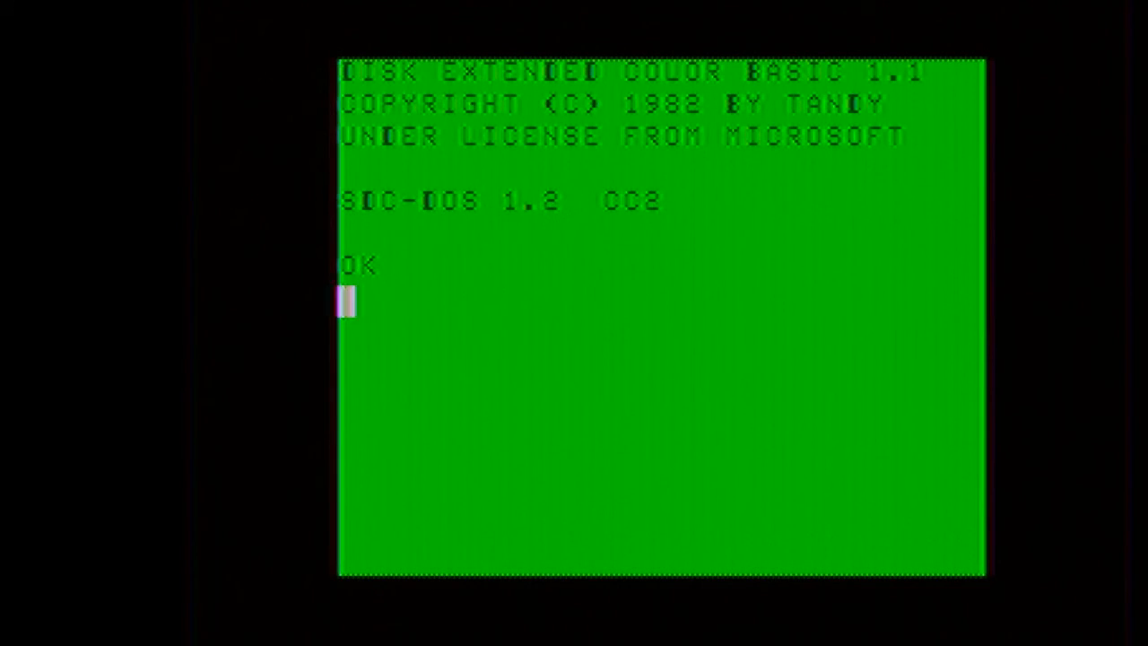
Confirm drives are empty after restart, then remount TEST1.DSK in drive 0
{"action": "type", "text": "DRIVE 0,\"TEST1.DSK"}
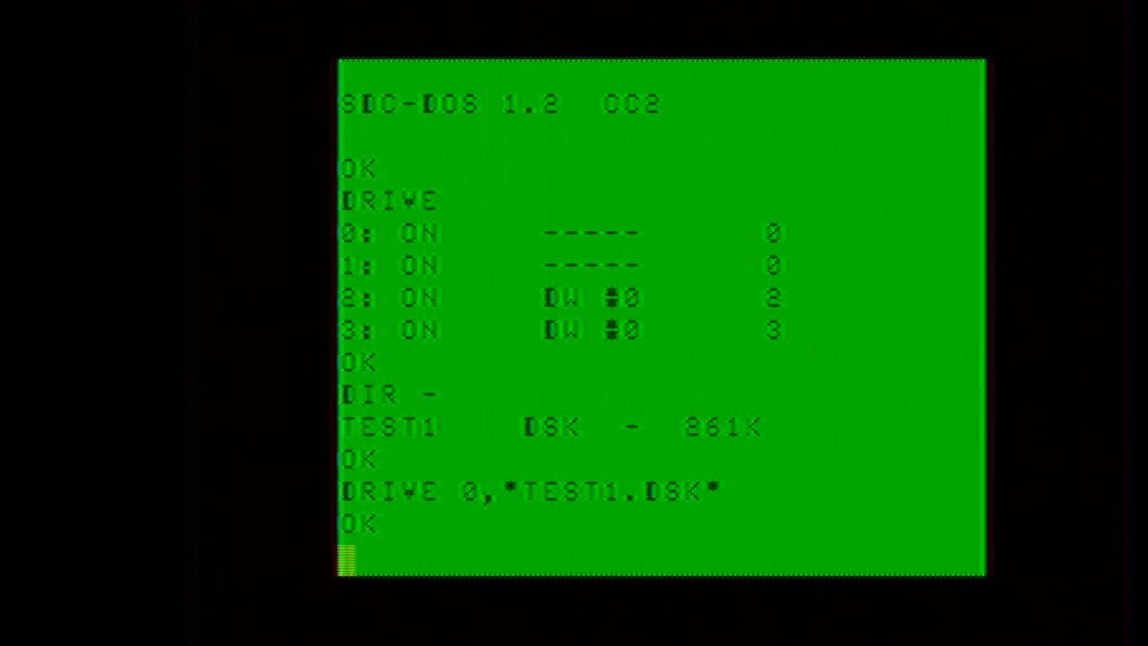
{"action": "type", "text": "DRIVE"}
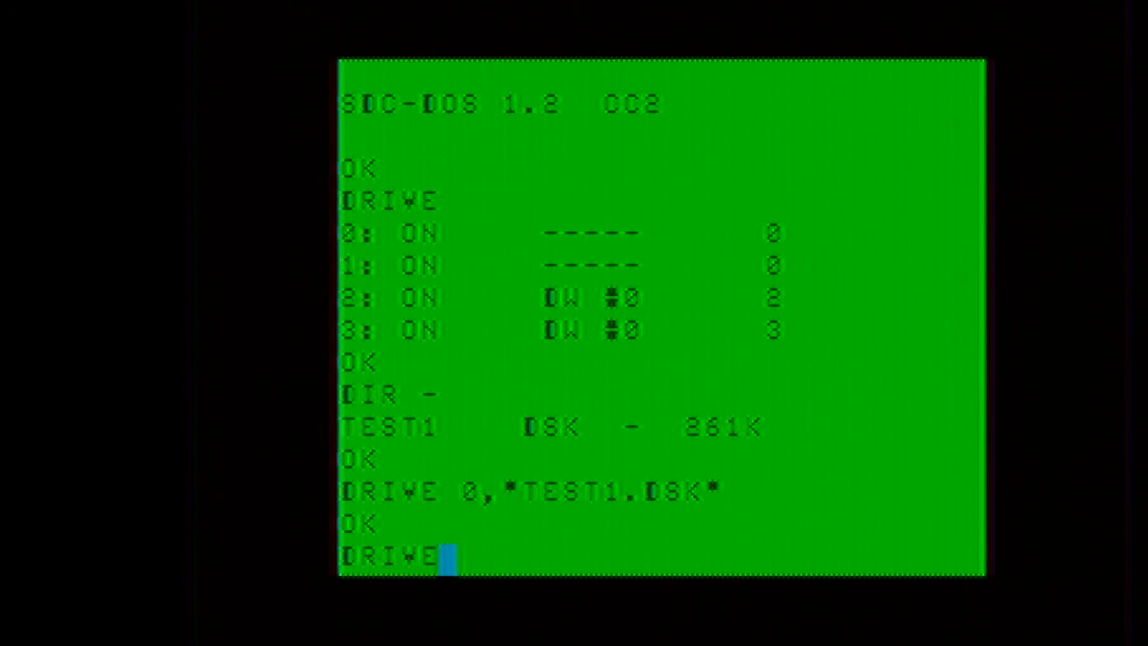